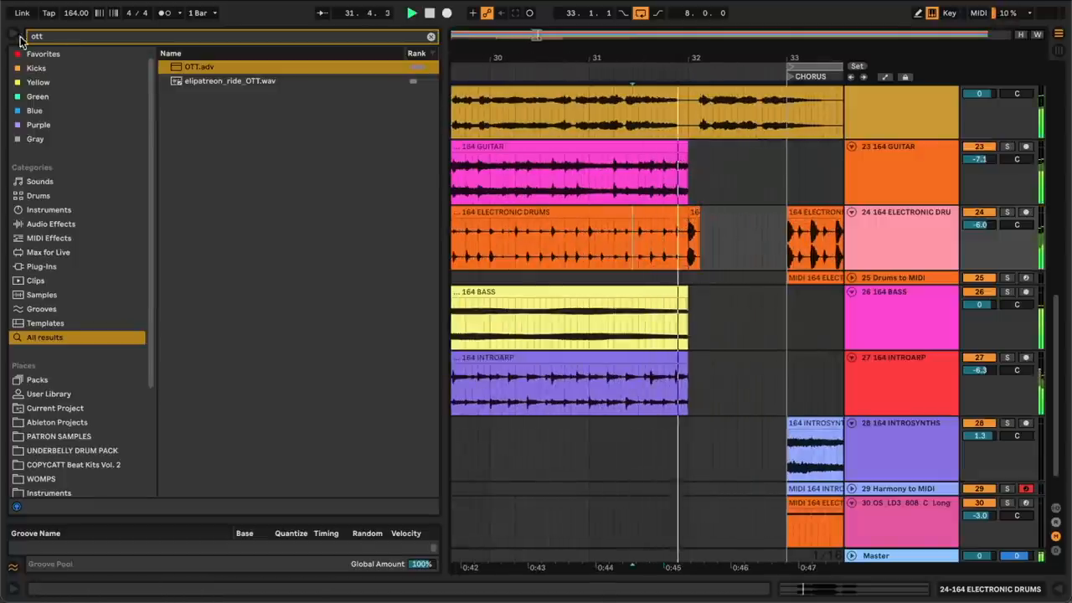
# - Hide the sample browser so the arrangement fills the screen
pyautogui.click(18, 41)
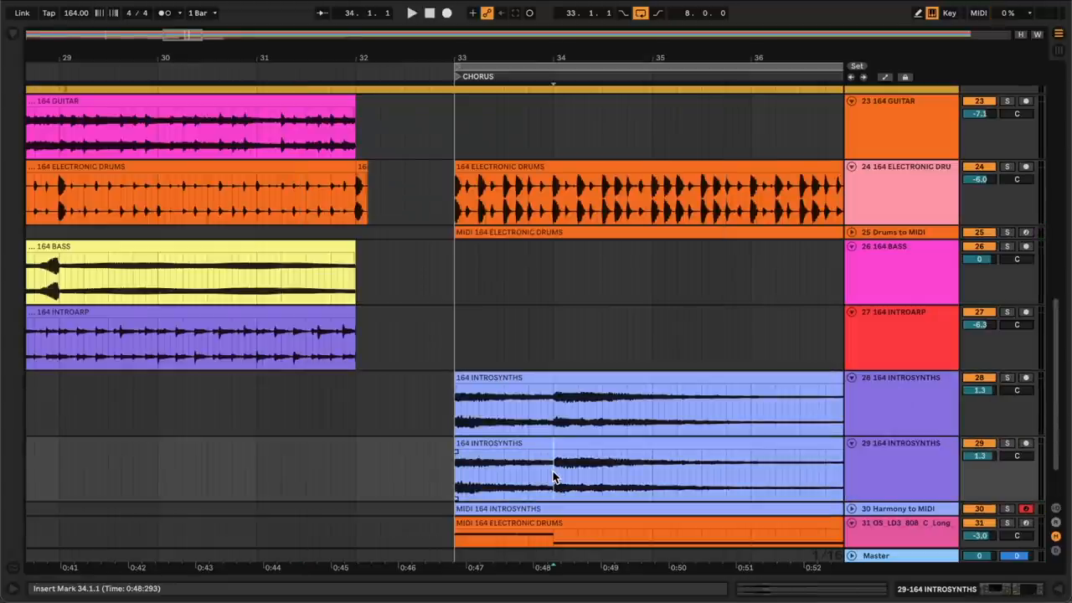
# - Select bars 34-41 of the duplicated intro-synths clip, everything after its first chord
pyautogui.moveTo(552, 466); pyautogui.dragTo(837, 466)
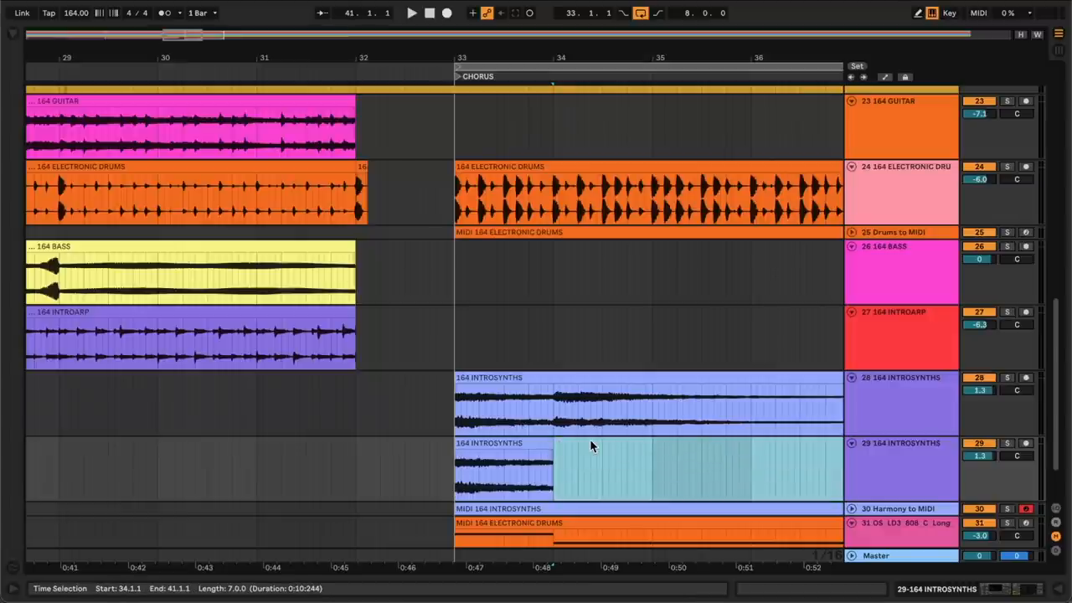